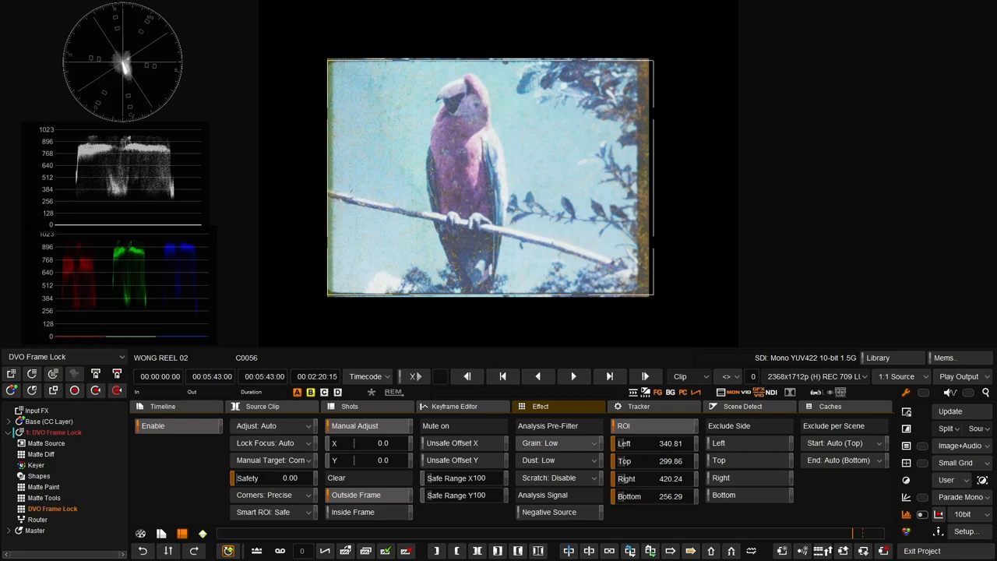
# Try Dust High then return it to Low, and raise Grain through Medium to High.
pyautogui.click(537, 460)
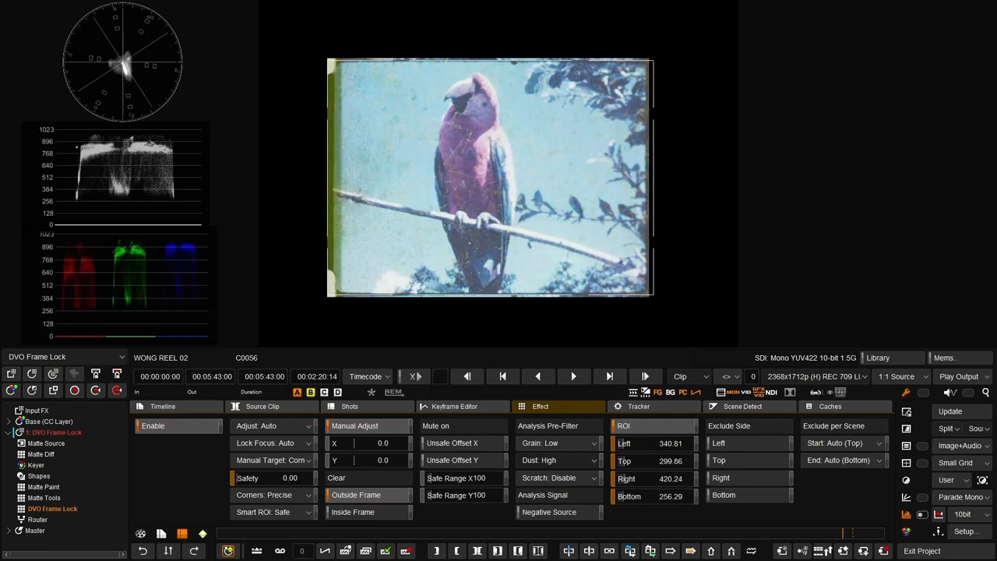
pyautogui.click(557, 460)
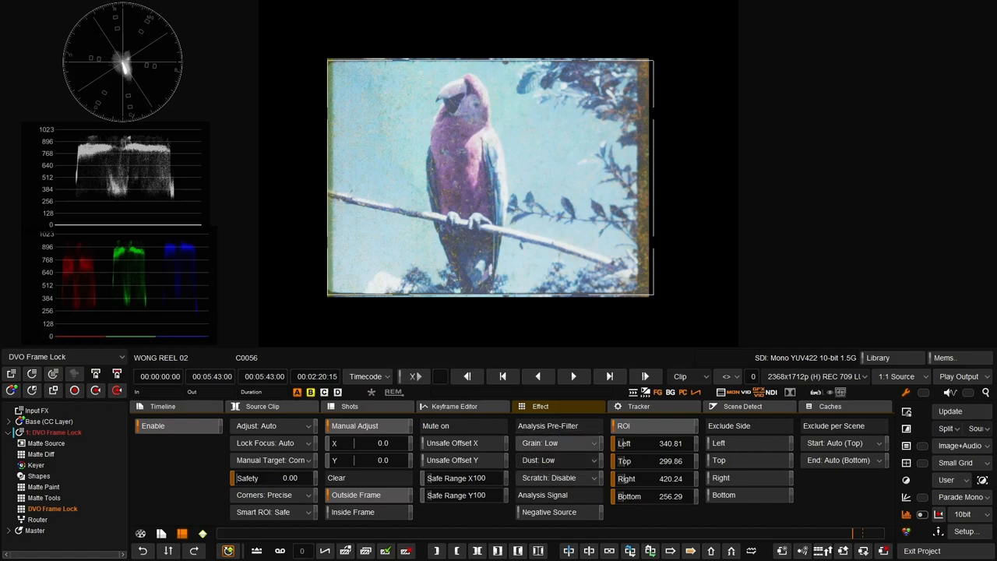
pyautogui.click(560, 442)
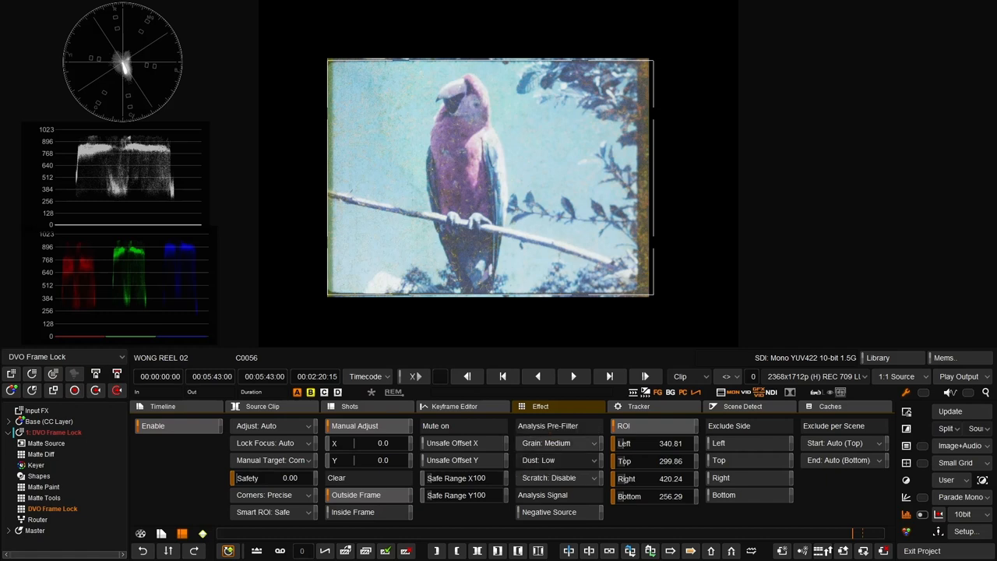
pyautogui.click(561, 443)
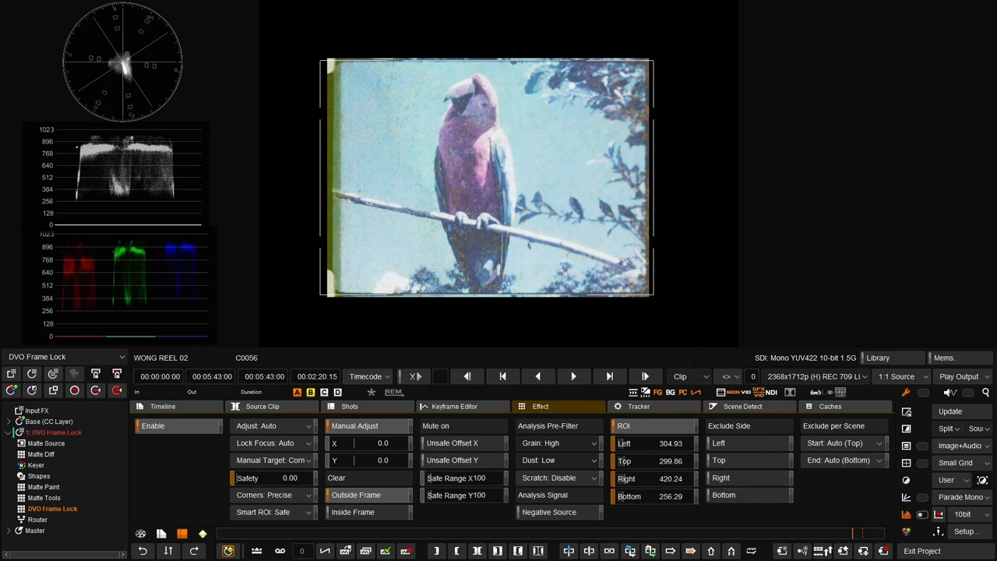
# Widen the ROI edges and set the pre-filter to Low grain with High dust.
pyautogui.click(573, 376)
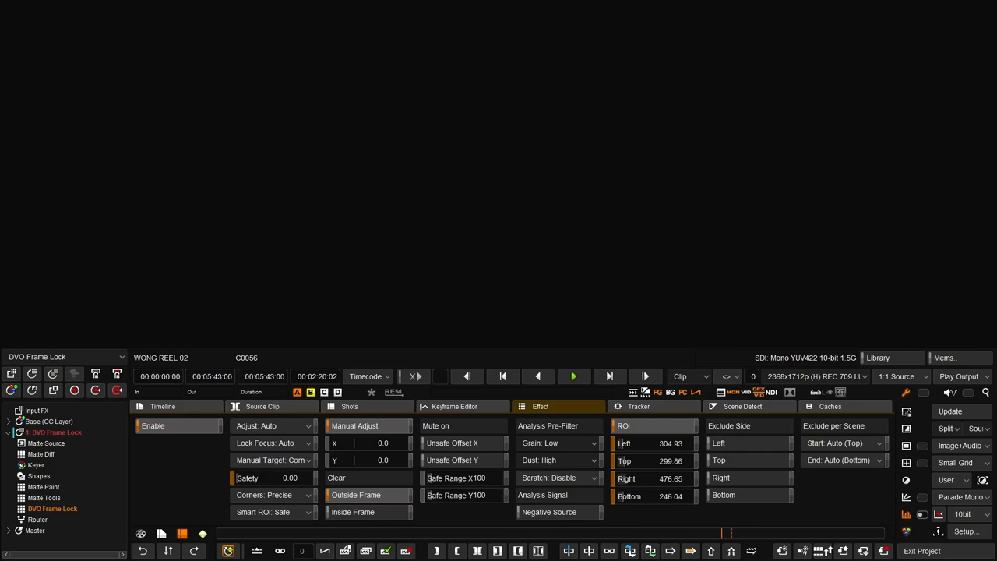
pyautogui.click(573, 375)
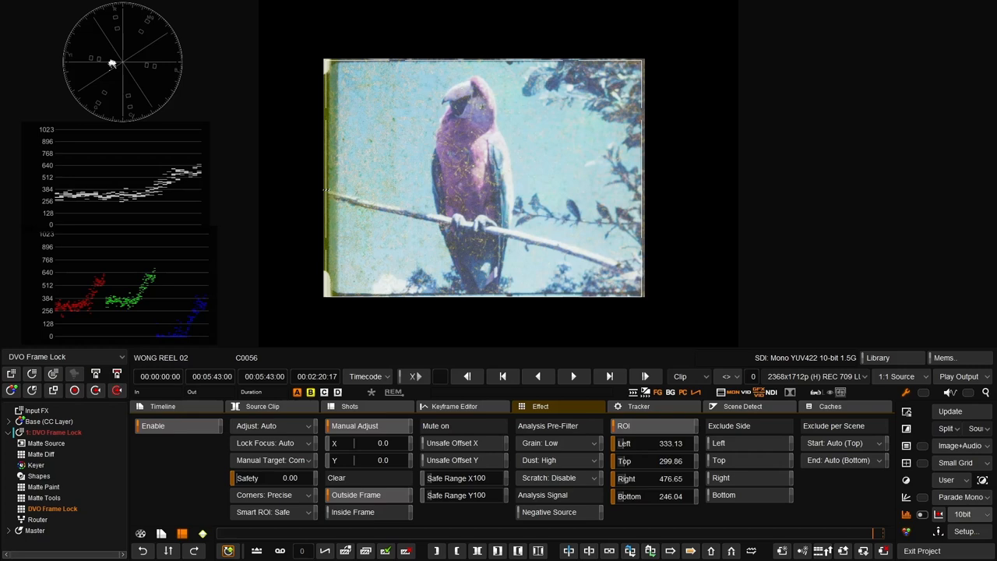
# Set ROI Left to 333.13 and play the parrot clip to check the tracking graphs.
pyautogui.click(574, 375)
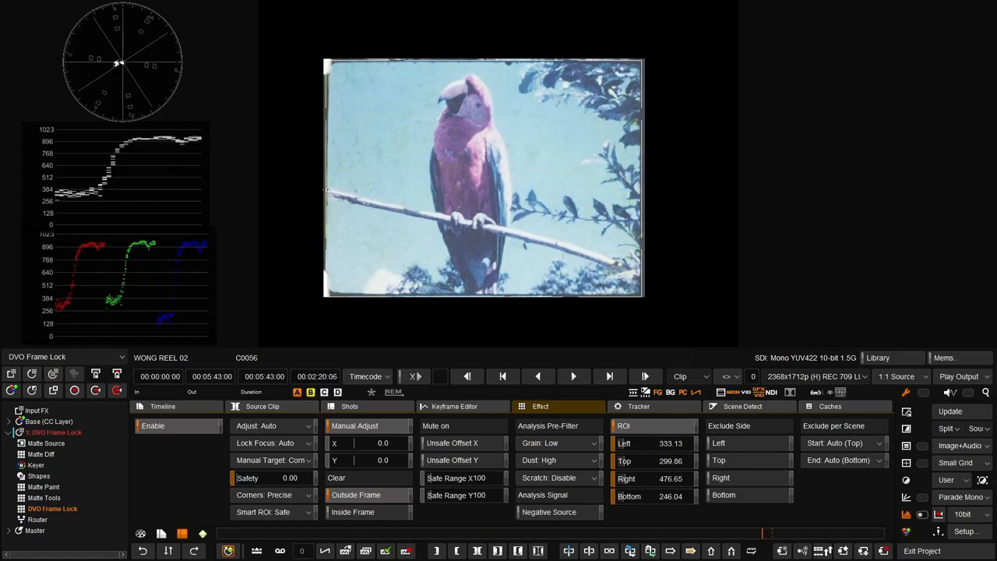
pyautogui.click(574, 376)
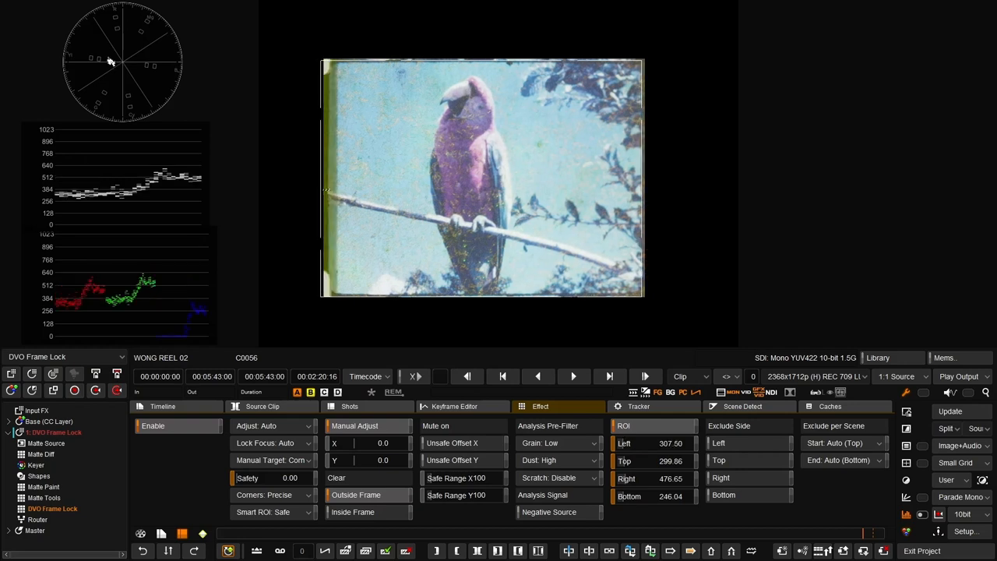
# Set ROI Left to 261.57 and return Dust filtering to Low.
pyautogui.click(574, 376)
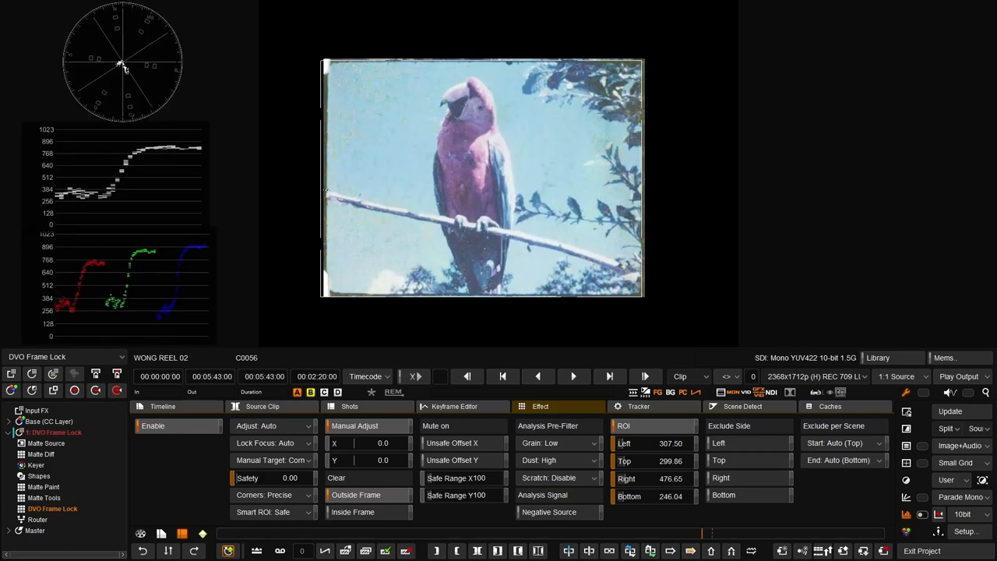
pyautogui.click(574, 375)
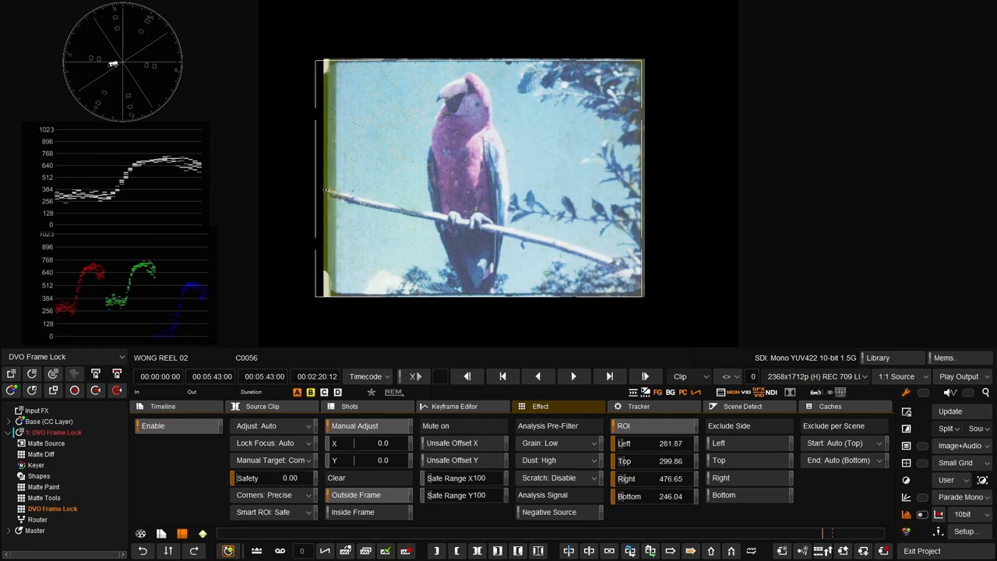
pyautogui.click(574, 376)
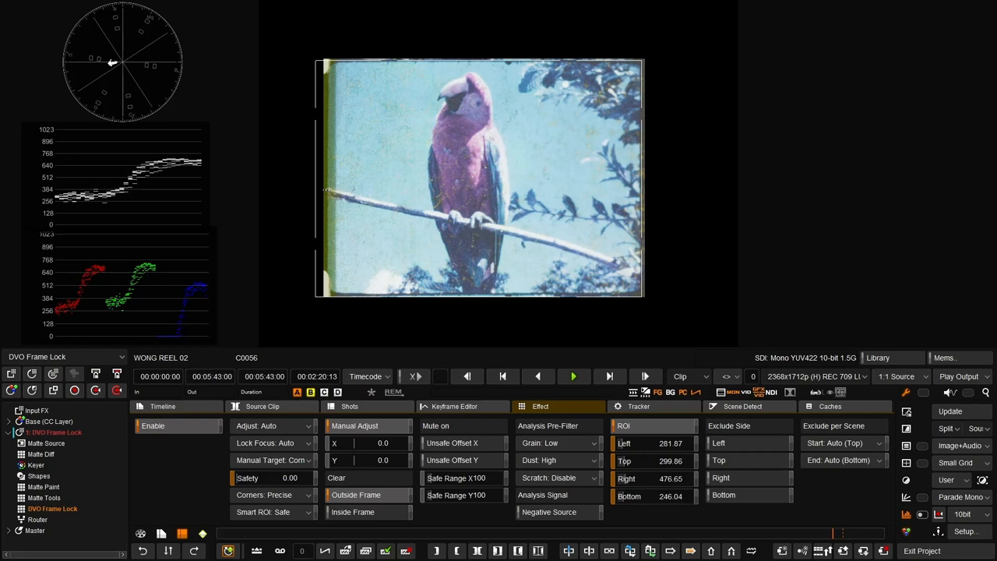